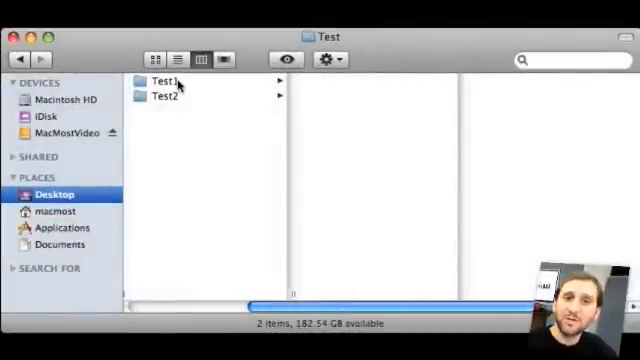
Flip between Test1 and Test2 to compare which test files each folder holds
{"action": "left_click", "coordinate": [162, 80]}
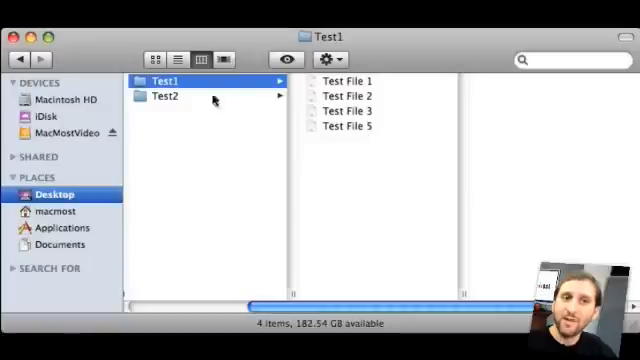
{"action": "left_click", "coordinate": [164, 96]}
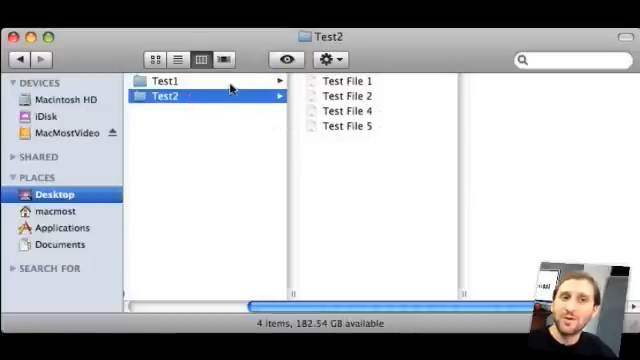
{"action": "left_click", "coordinate": [164, 80]}
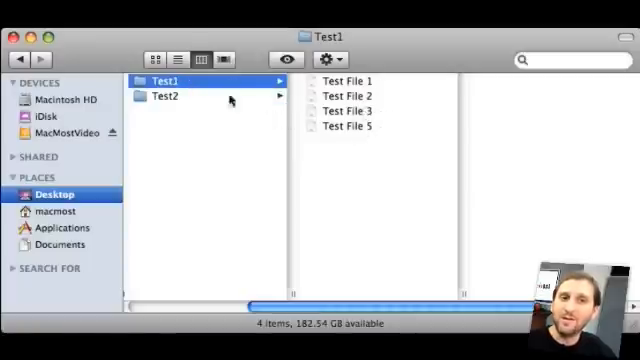
{"action": "left_click", "coordinate": [168, 96]}
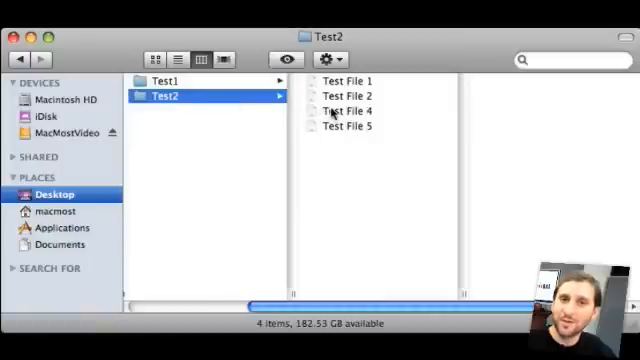
{"action": "left_click", "coordinate": [164, 80]}
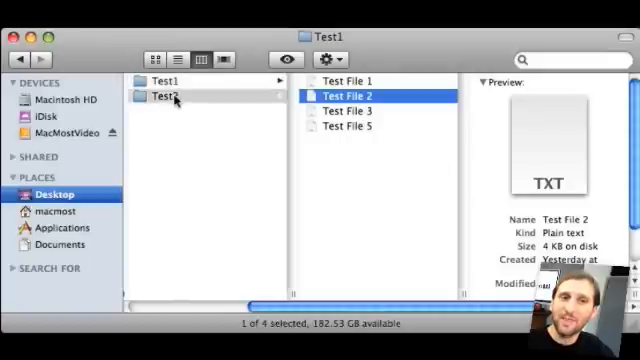
View Test File 2's preview info in Test2 and then in Test1
{"action": "left_click", "coordinate": [168, 96]}
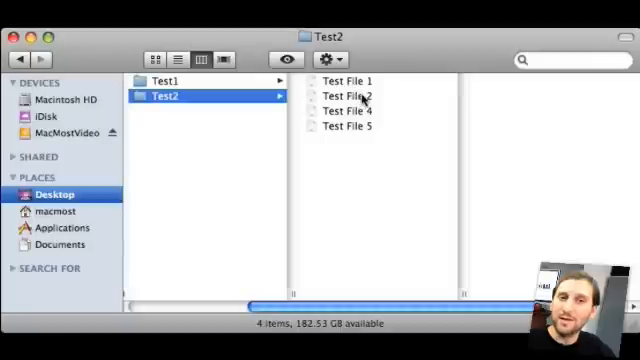
{"action": "left_click", "coordinate": [344, 96]}
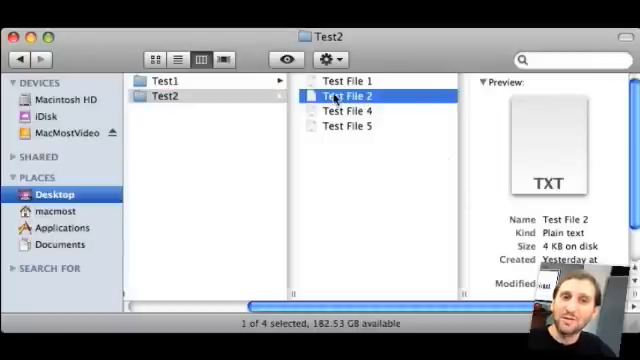
{"action": "left_click", "coordinate": [164, 80]}
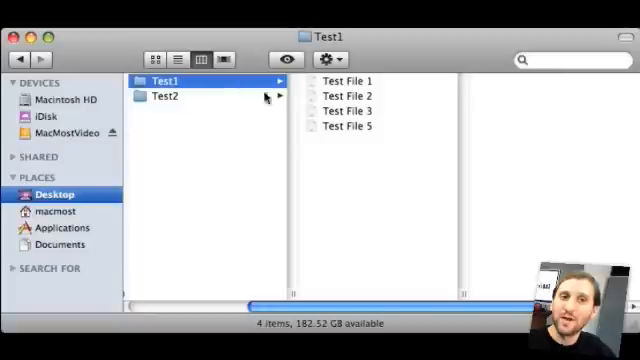
{"action": "left_click", "coordinate": [344, 96]}
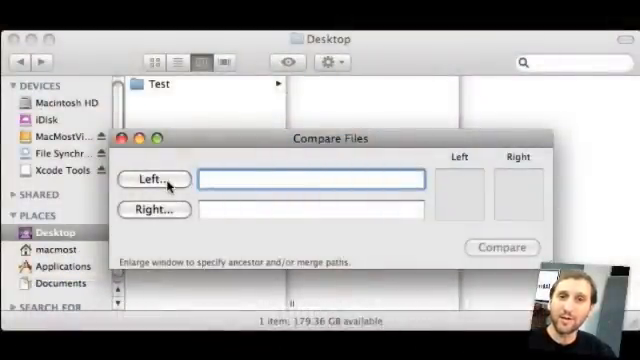
Set Test1 as the left-hand folder for the comparison
{"action": "left_click", "coordinate": [154, 180]}
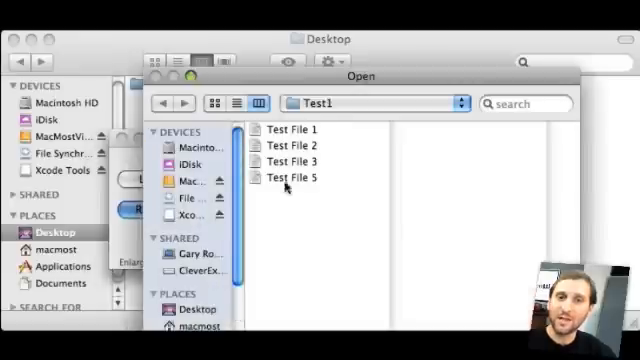
{"action": "left_click", "coordinate": [288, 144]}
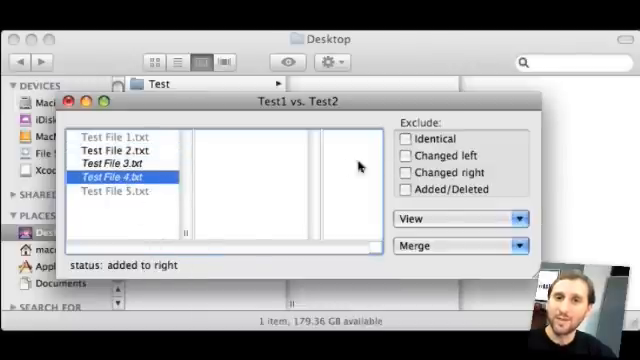
Toggle hiding of identical files in the comparison list and show them again
{"action": "left_click", "coordinate": [404, 138]}
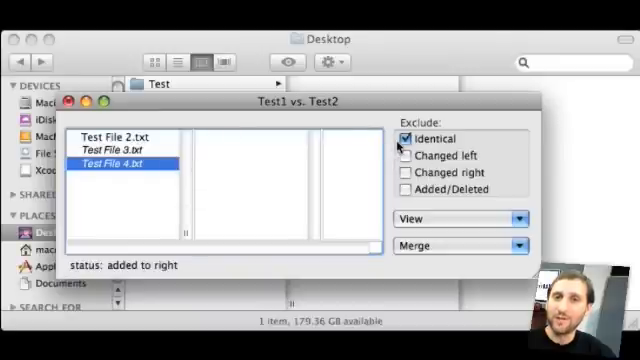
{"action": "left_click", "coordinate": [404, 138]}
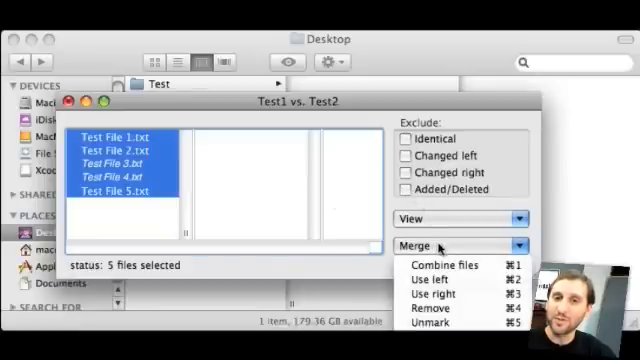
Combine the selected files into a merge folder saved as Test3 inside Test
{"action": "left_click", "coordinate": [444, 264]}
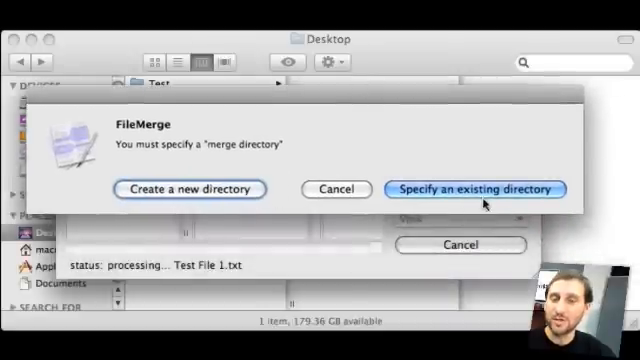
{"action": "left_click", "coordinate": [474, 188]}
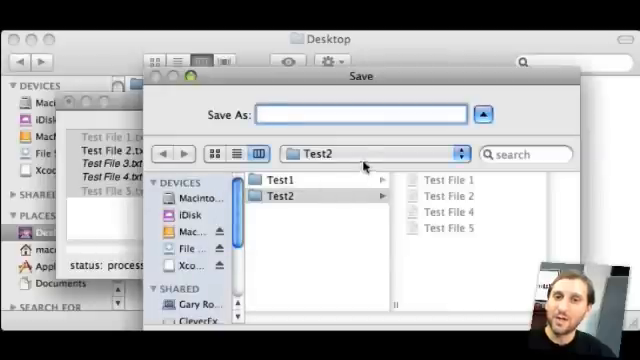
{"action": "left_click", "coordinate": [376, 152]}
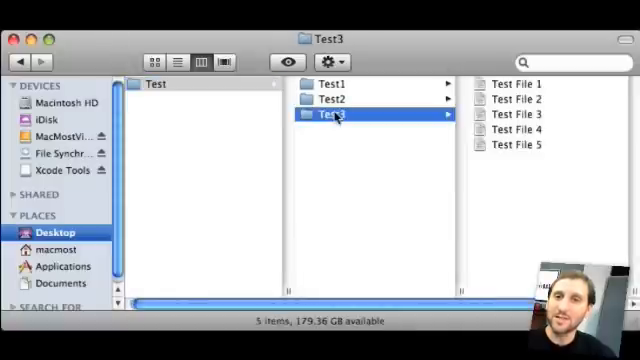
{"action": "left_click", "coordinate": [344, 84]}
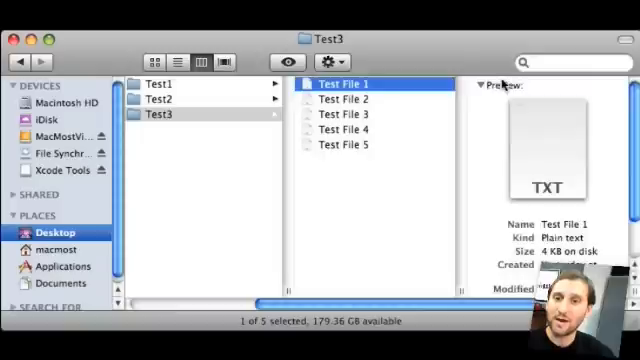
{"action": "left_click", "coordinate": [342, 100]}
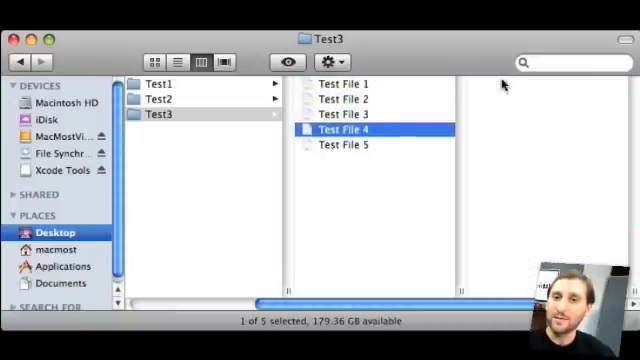
{"action": "left_click", "coordinate": [344, 144]}
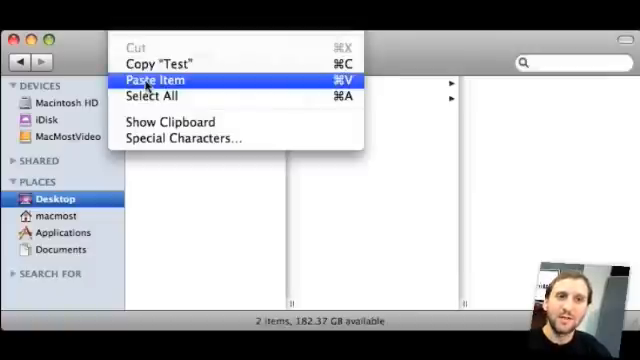
Change to /Users/macmost/Desktop/Test and list its contents with ls
{"action": "left_click", "coordinate": [156, 80]}
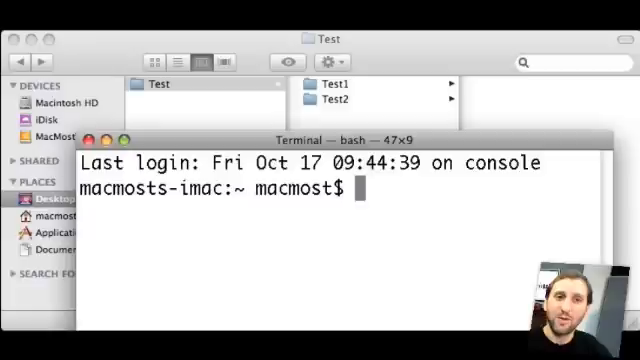
{"action": "type", "text": "cd"}
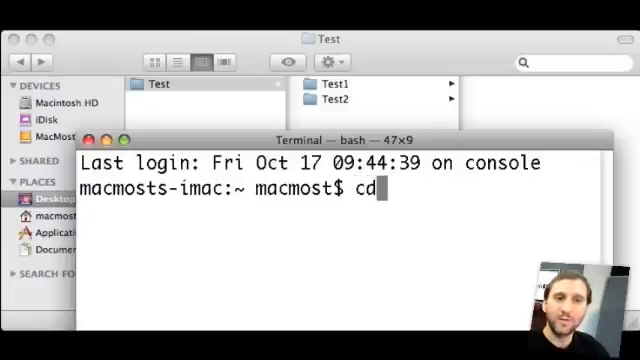
{"action": "type", "text": "/Users/macmost/Desktop/Test"}
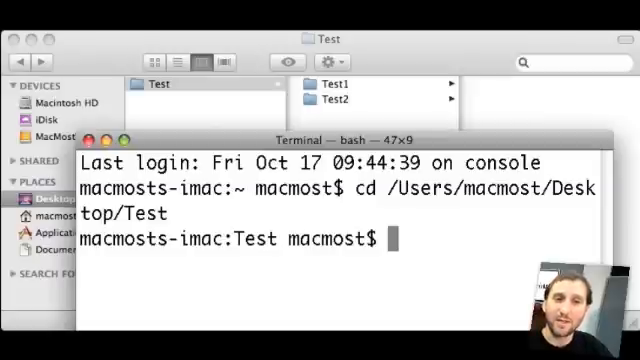
{"action": "type", "text": "ls"}
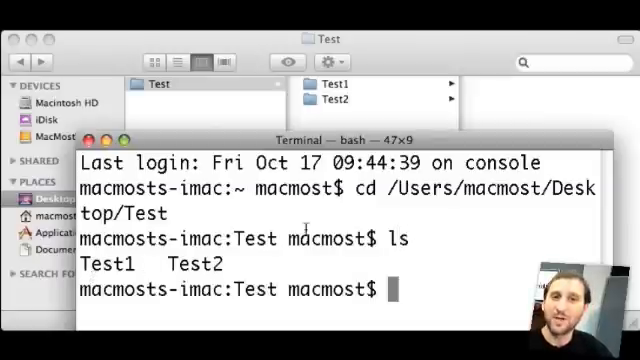
Run ditto Test1 Test3 to copy Test1 into a new Test3 folder
{"action": "type", "text": "d"}
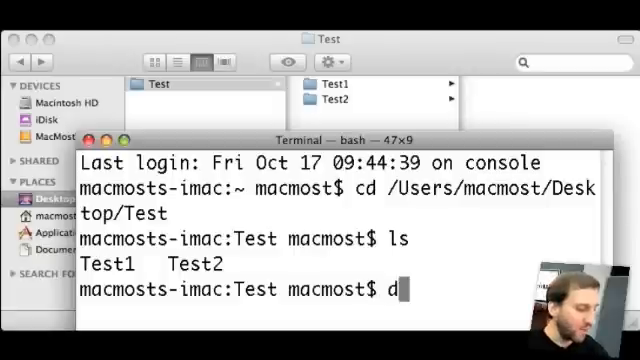
{"action": "type", "text": "itto"}
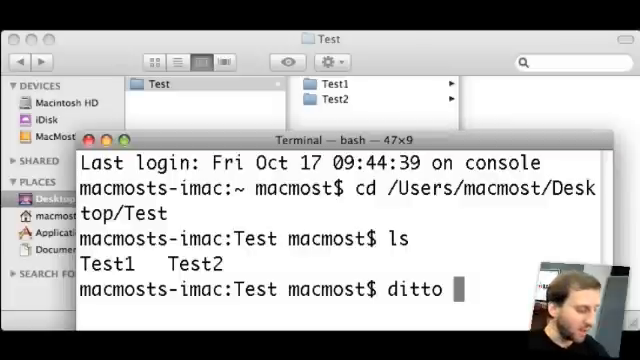
{"action": "type", "text": "Test1 Te"}
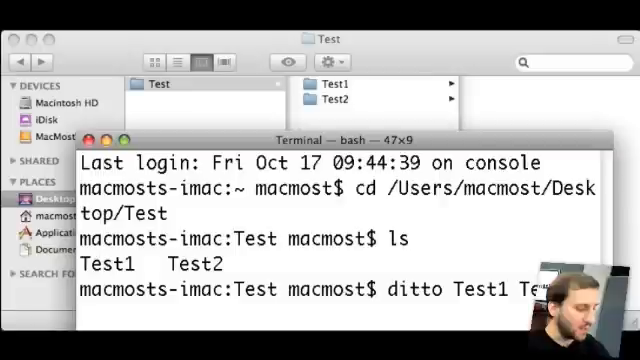
{"action": "type", "text": "est3"}
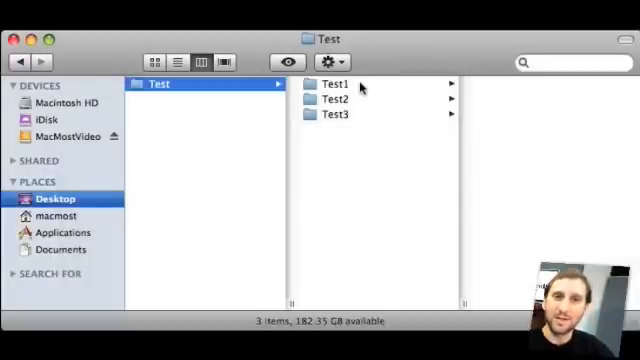
{"action": "left_click", "coordinate": [334, 114]}
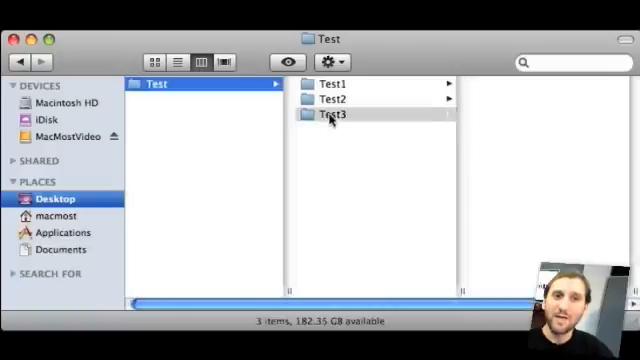
{"action": "left_click", "coordinate": [330, 114]}
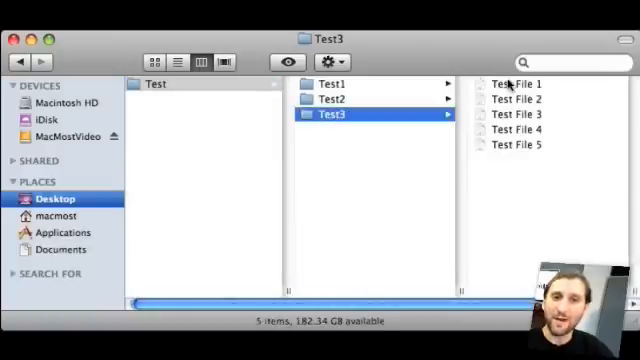
{"action": "left_click", "coordinate": [512, 114]}
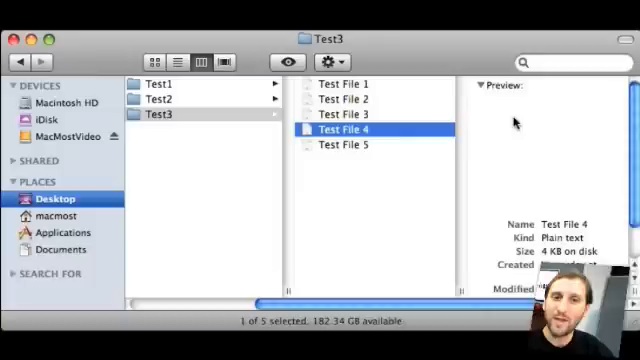
{"action": "left_click", "coordinate": [344, 100]}
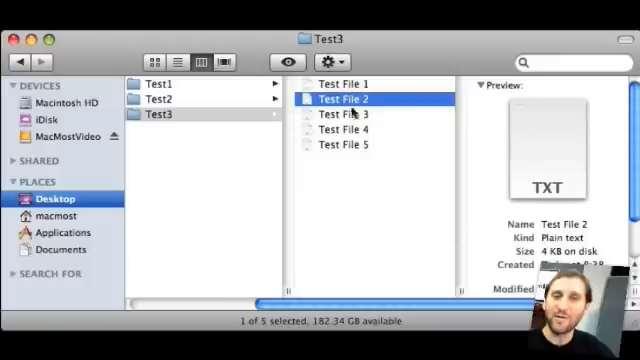
{"action": "left_click", "coordinate": [342, 84]}
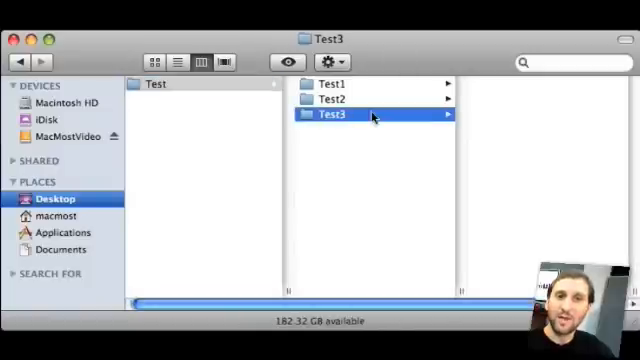
{"action": "left_click", "coordinate": [334, 114]}
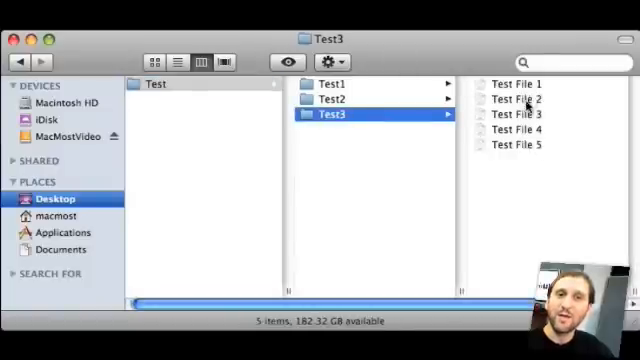
Launch the File Synchronization application from the developer utilities
{"action": "left_click", "coordinate": [516, 100]}
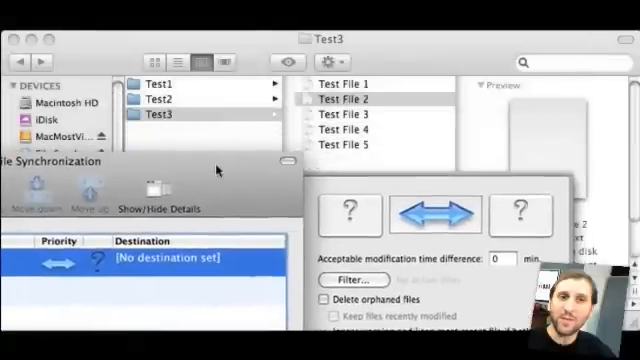
Set Test1 as source and Test2 as destination, then synchronize the two folders
{"action": "left_click", "coordinate": [160, 84]}
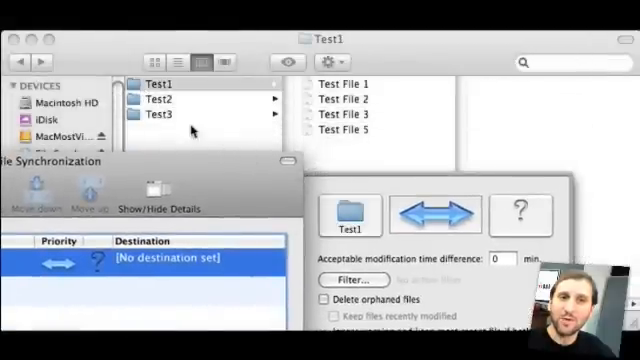
{"action": "left_click", "coordinate": [158, 98]}
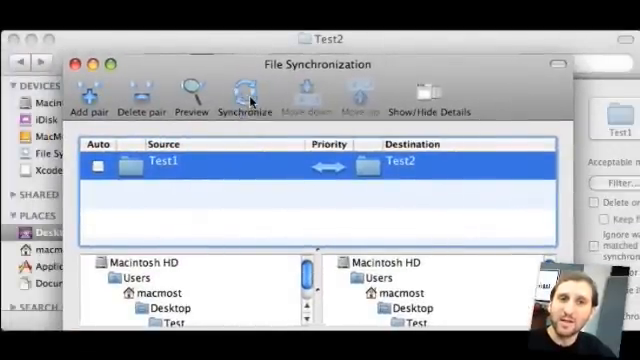
{"action": "left_click", "coordinate": [244, 90]}
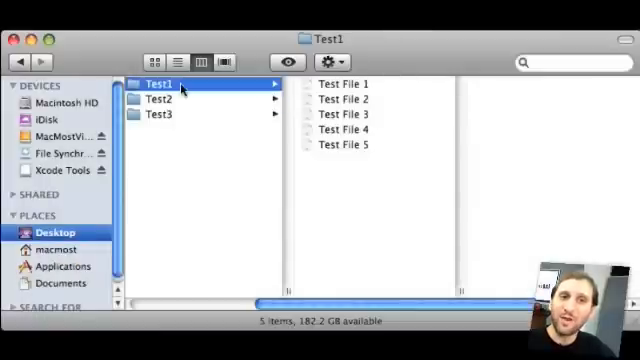
{"action": "left_click", "coordinate": [160, 100]}
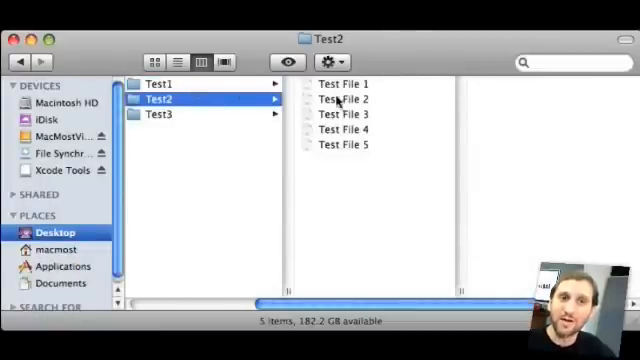
{"action": "left_click", "coordinate": [344, 98]}
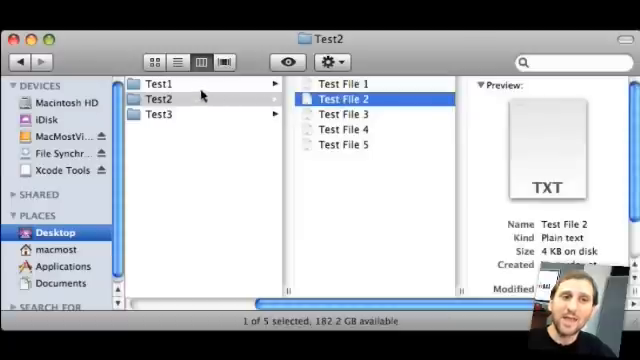
{"action": "left_click", "coordinate": [160, 84]}
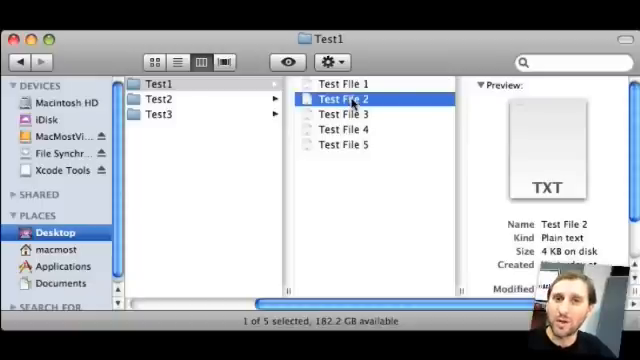
{"action": "mouse_move", "coordinate": [416, 118]}
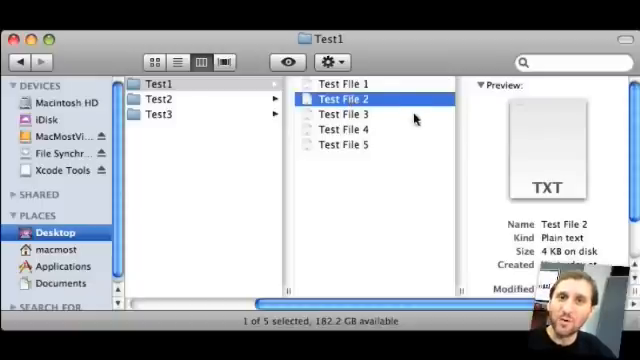